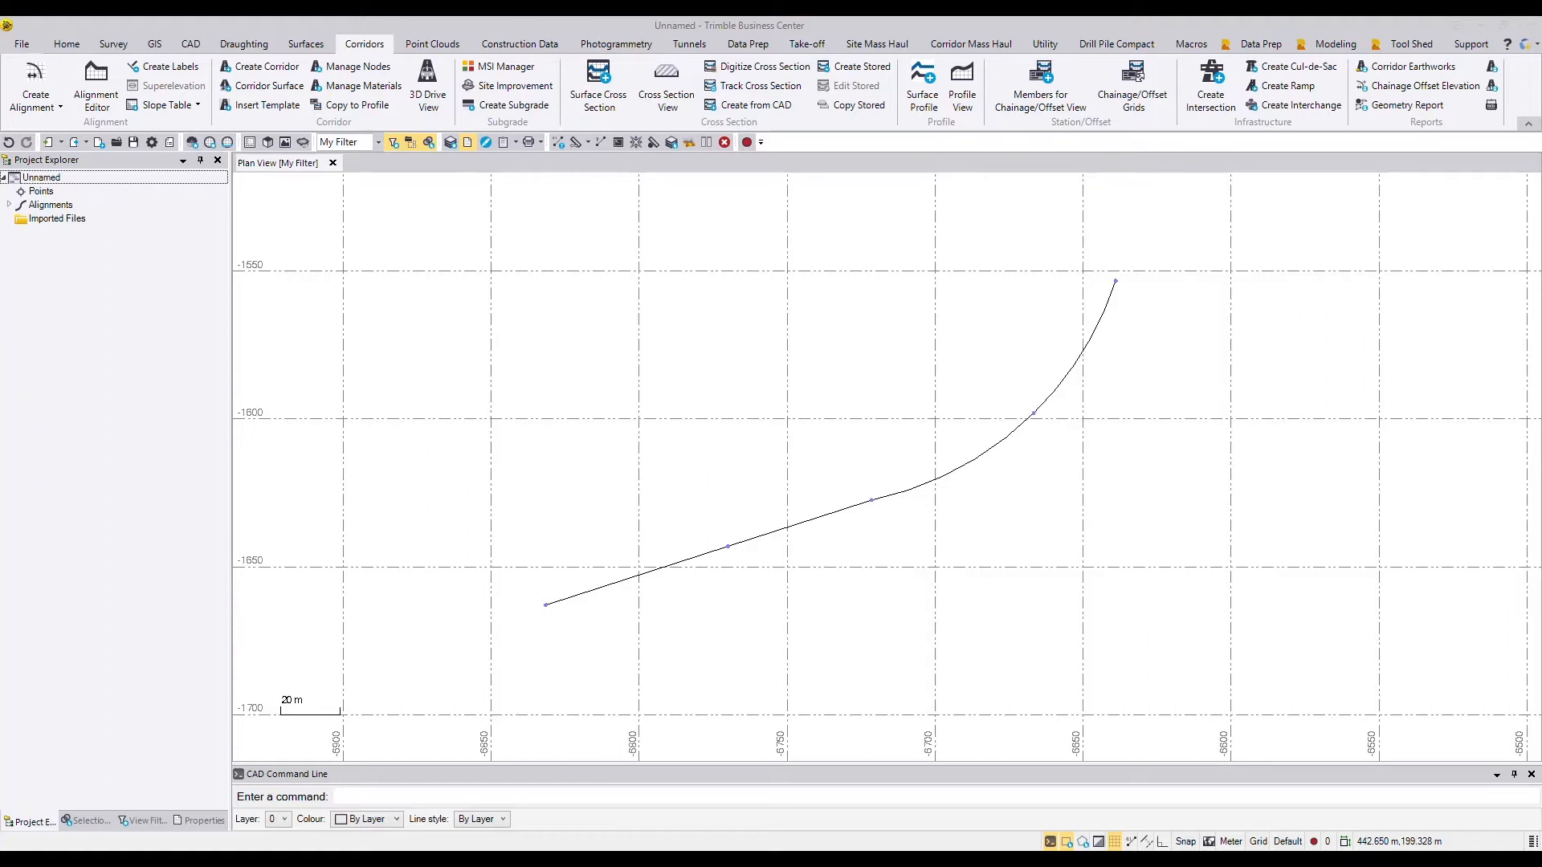
{"action": "mouse_move", "coordinate": [862, 529]}
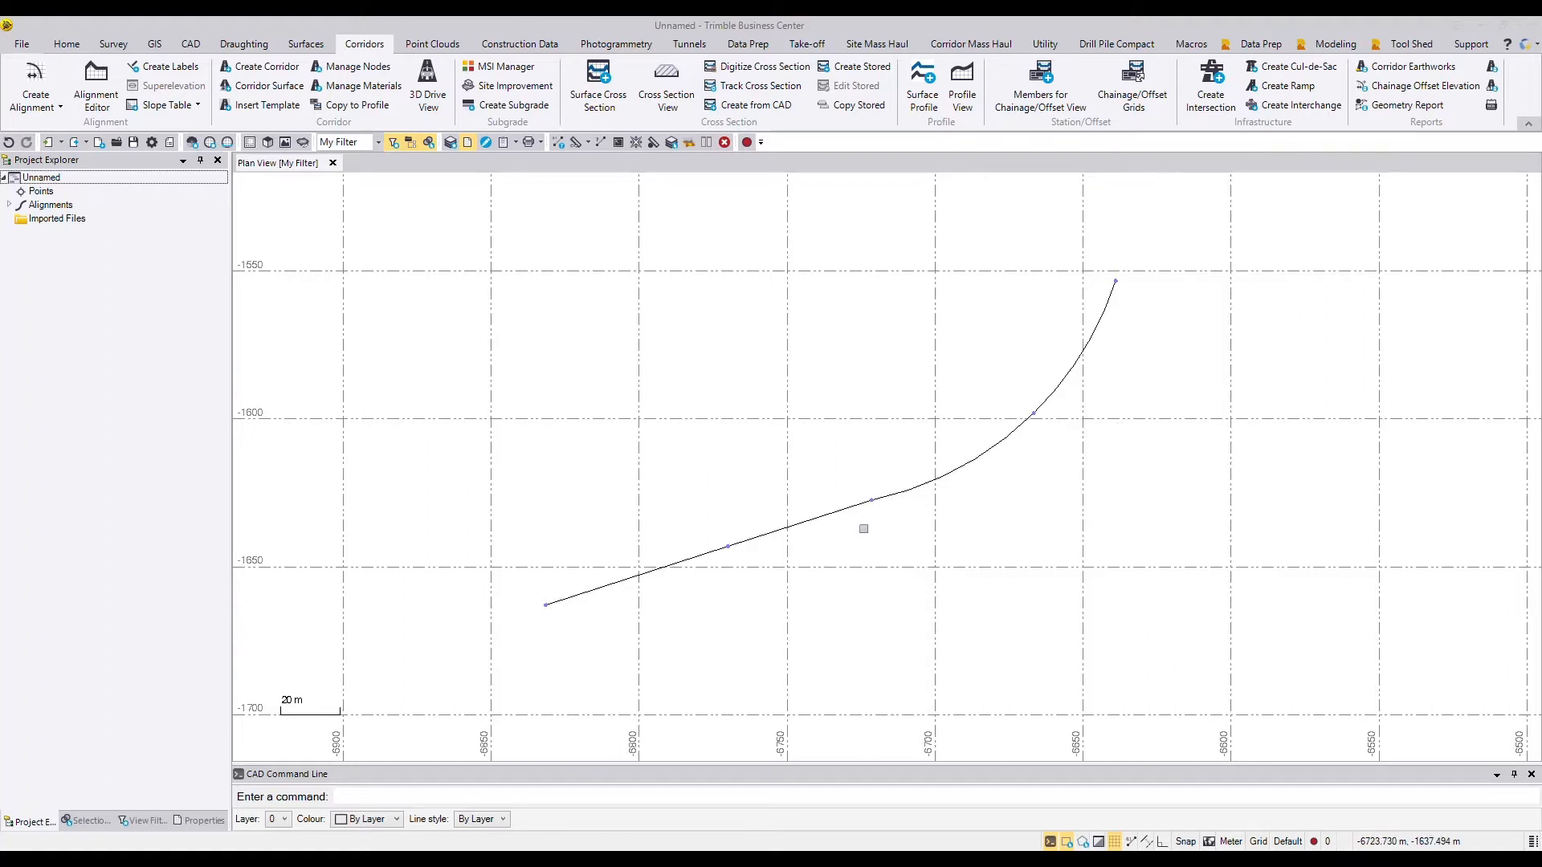
{"action": "mouse_move", "coordinate": [511, 621]}
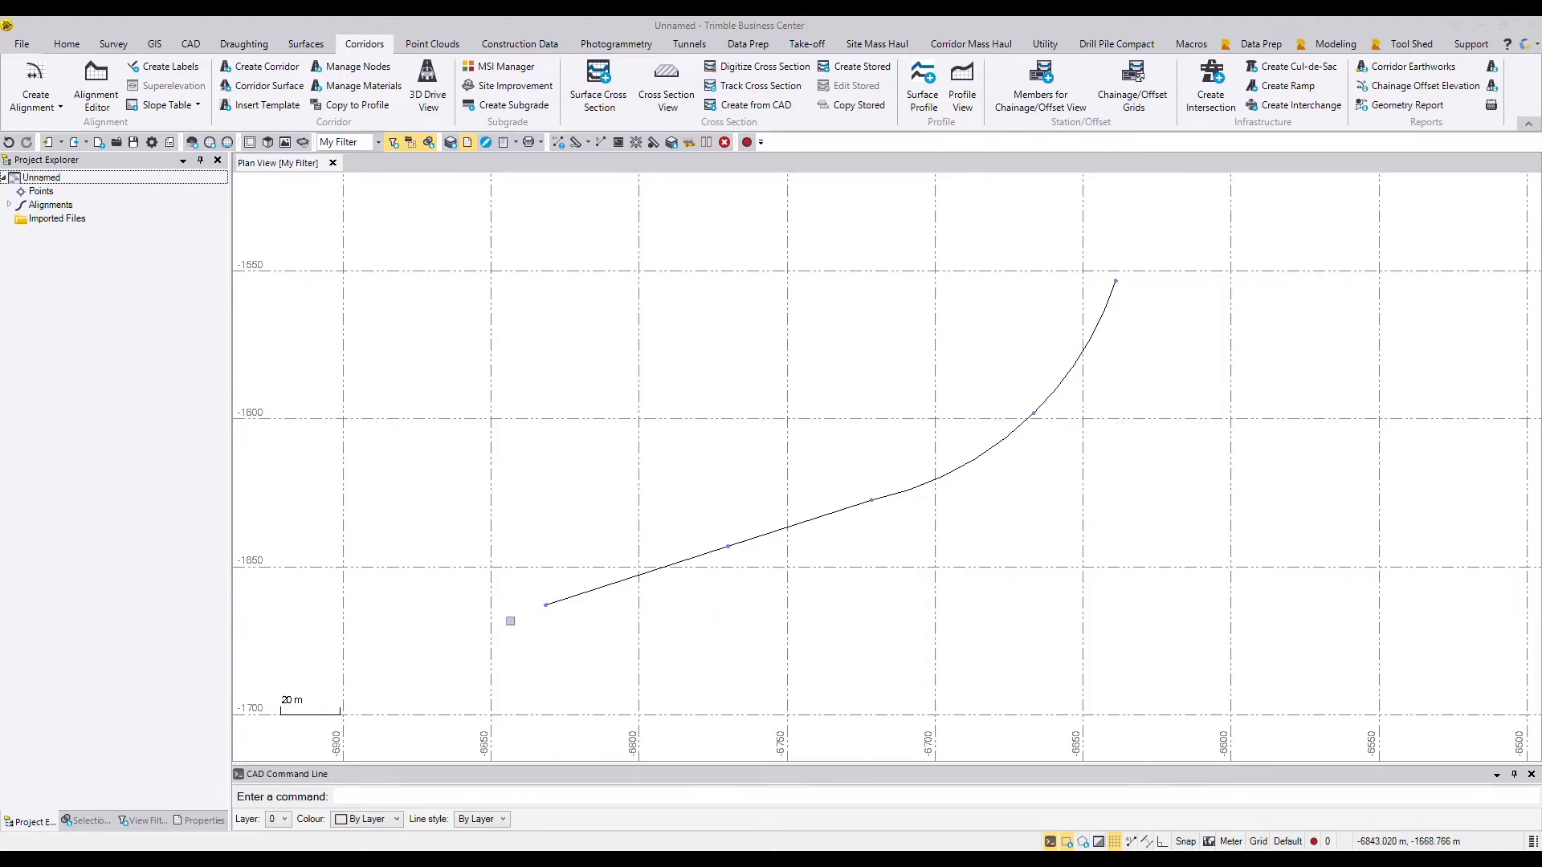
{"action": "mouse_move", "coordinate": [869, 517]}
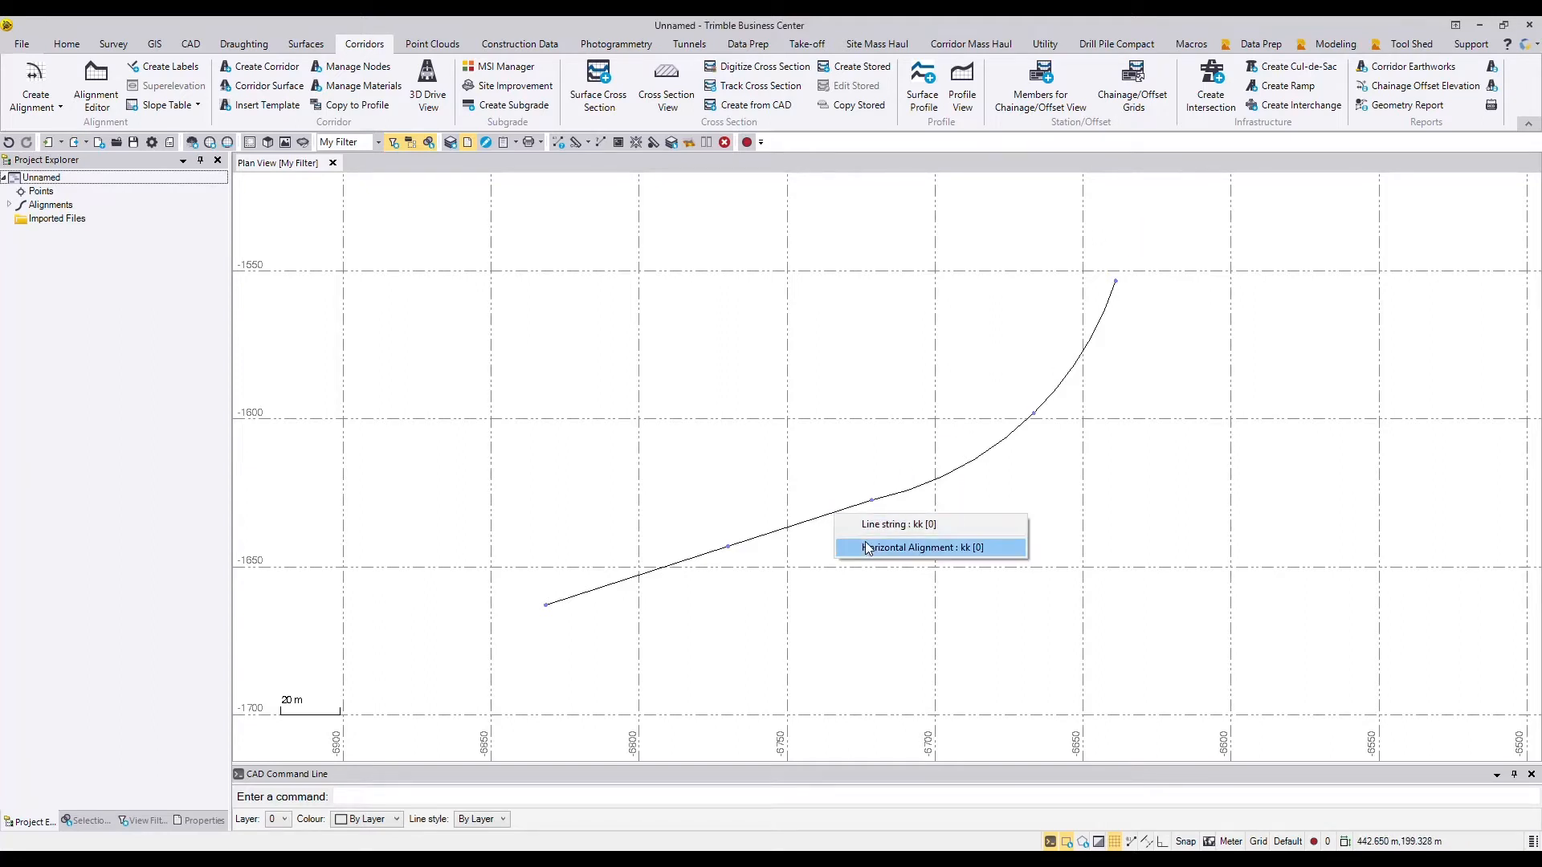
Select horizontal alignment kk in plan view and open it in the Alignment Editor
{"action": "left_click", "coordinate": [898, 548]}
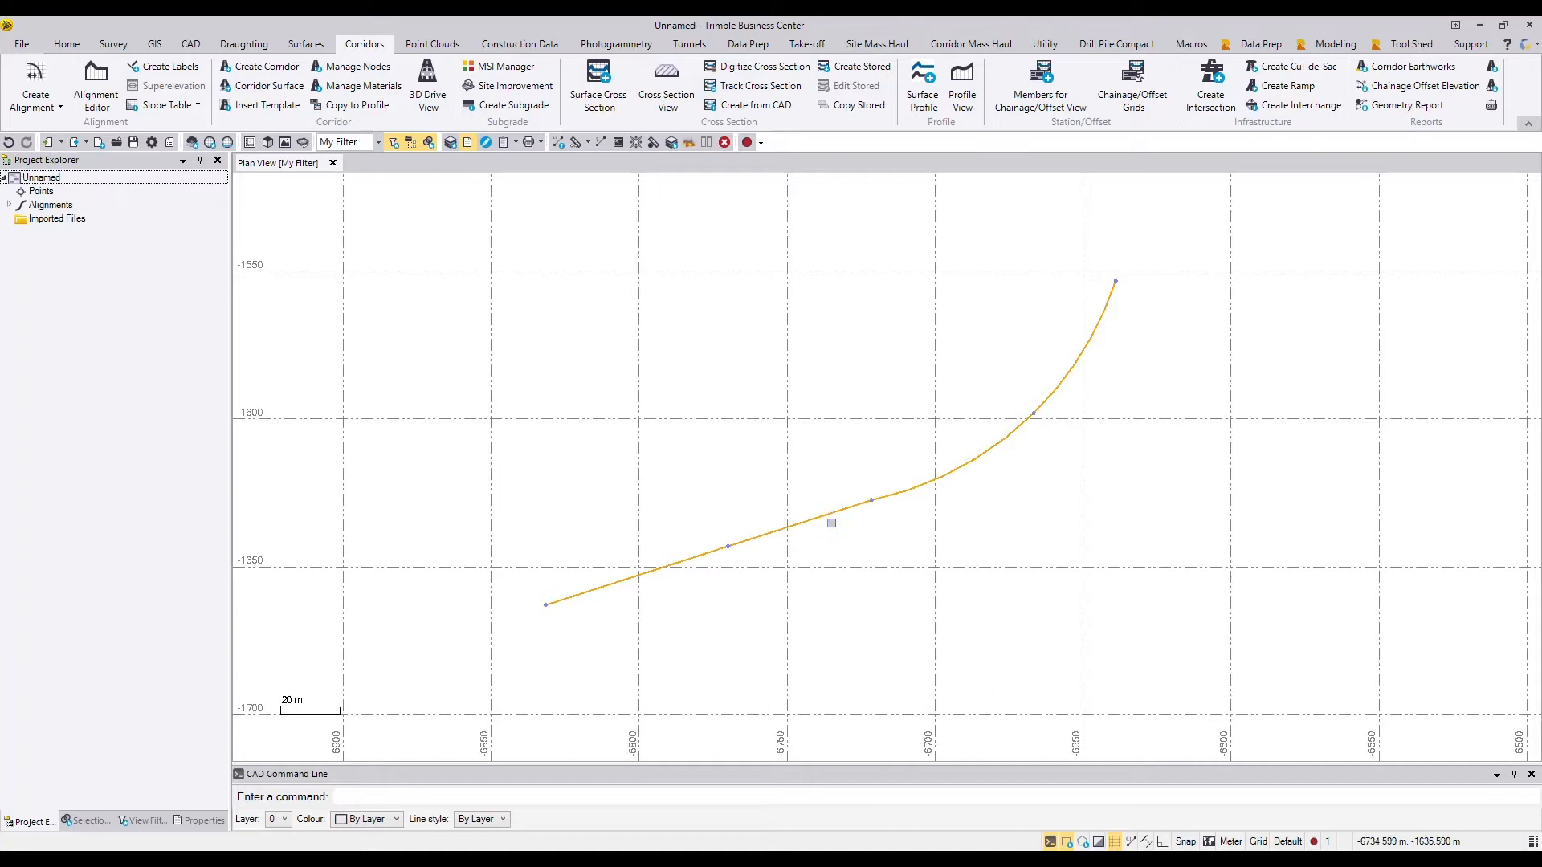
{"action": "right_click", "coordinate": [831, 522]}
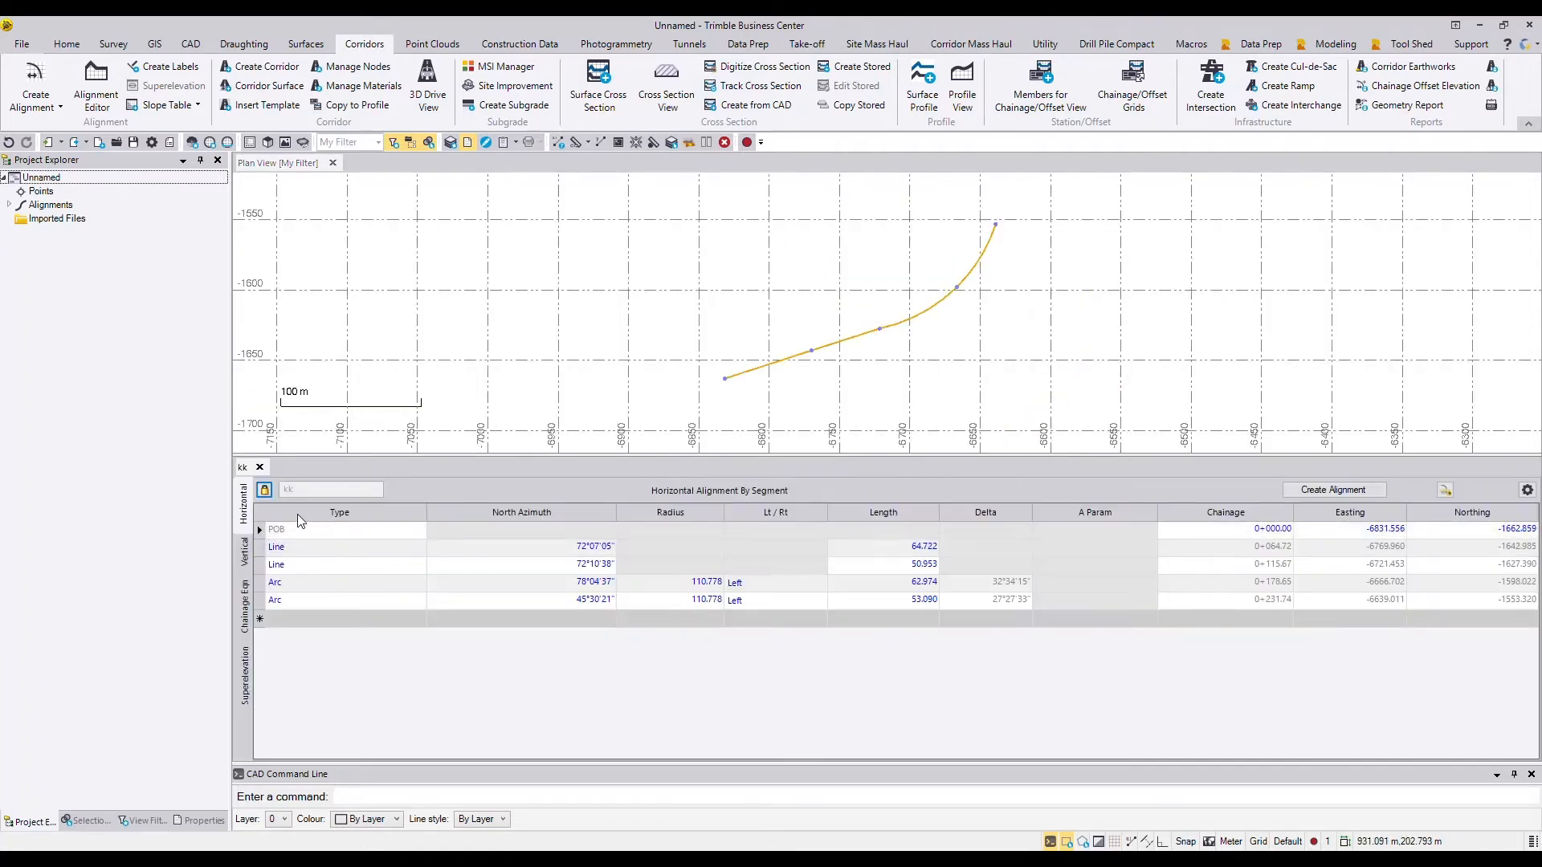
Set kk's horizontal POB chainage to 1000 and view the vertical alignment kk_V
{"action": "left_click", "coordinate": [755, 375]}
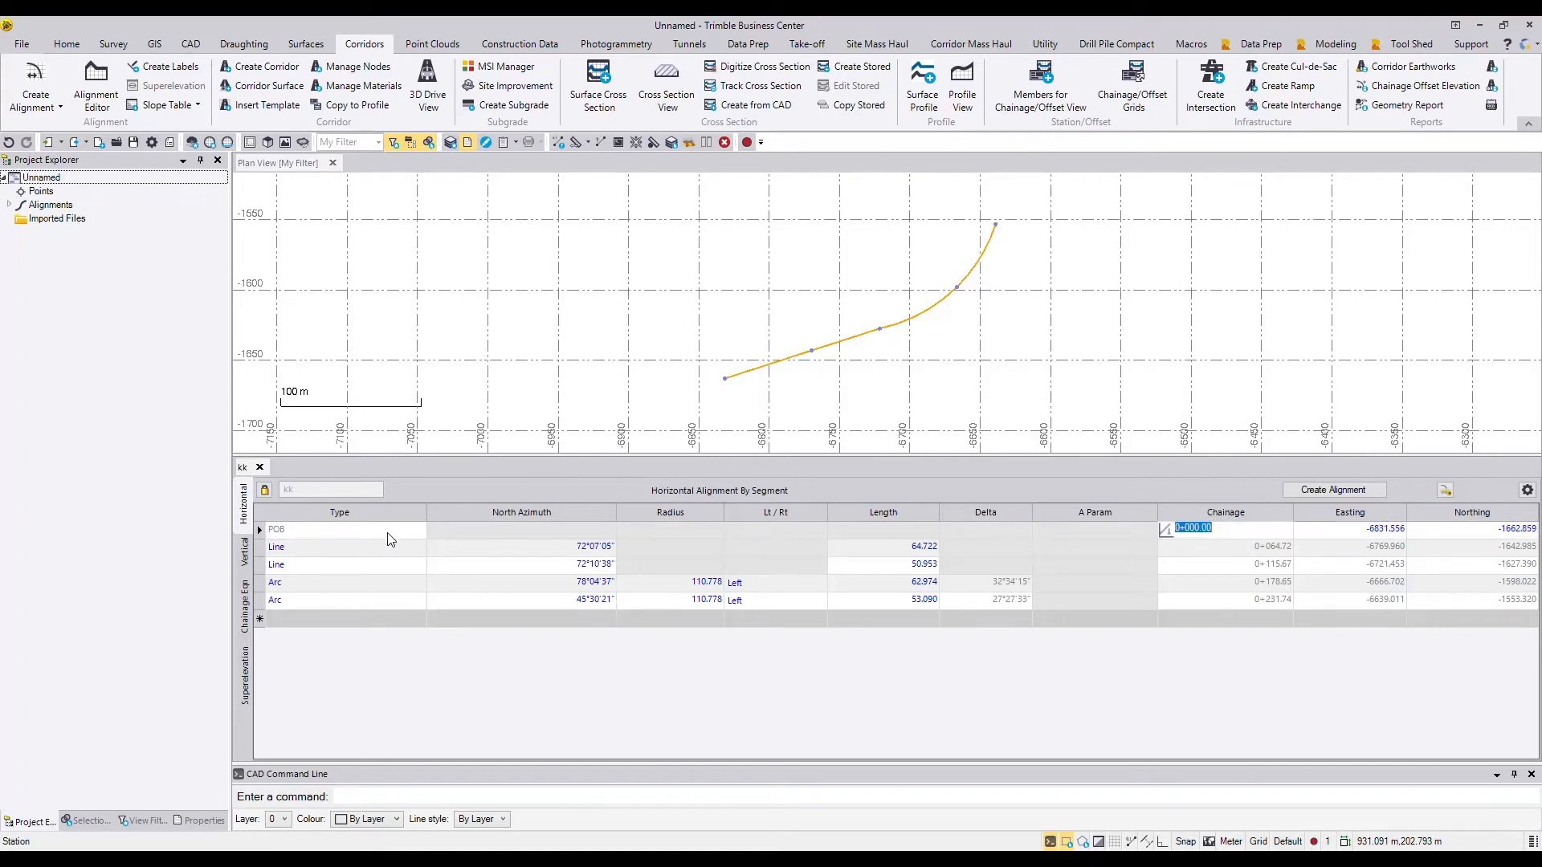
{"action": "type", "text": "1000"}
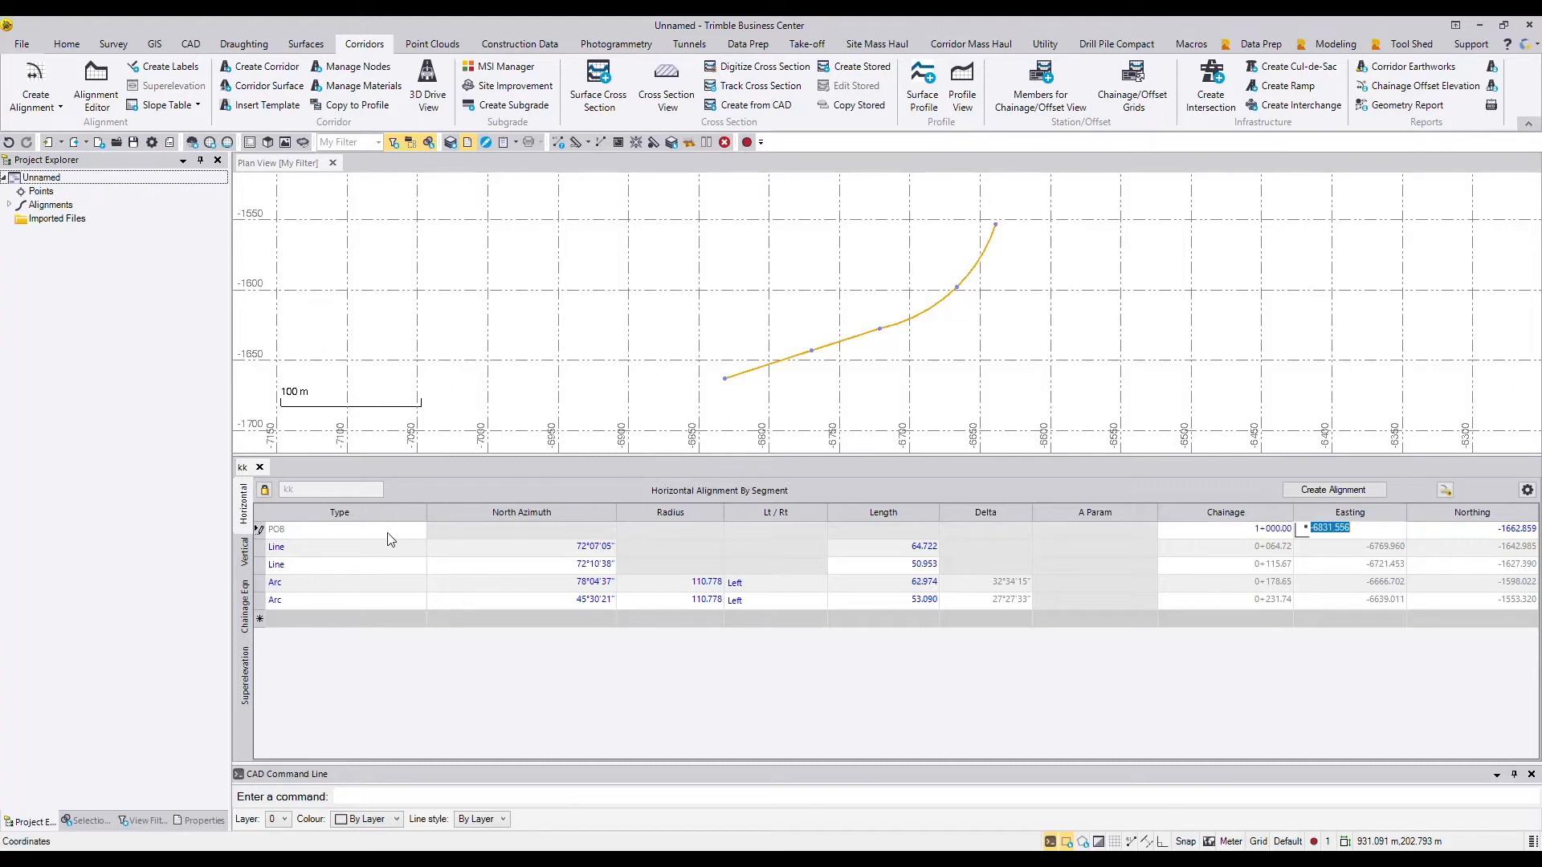
{"action": "left_click", "coordinate": [338, 547]}
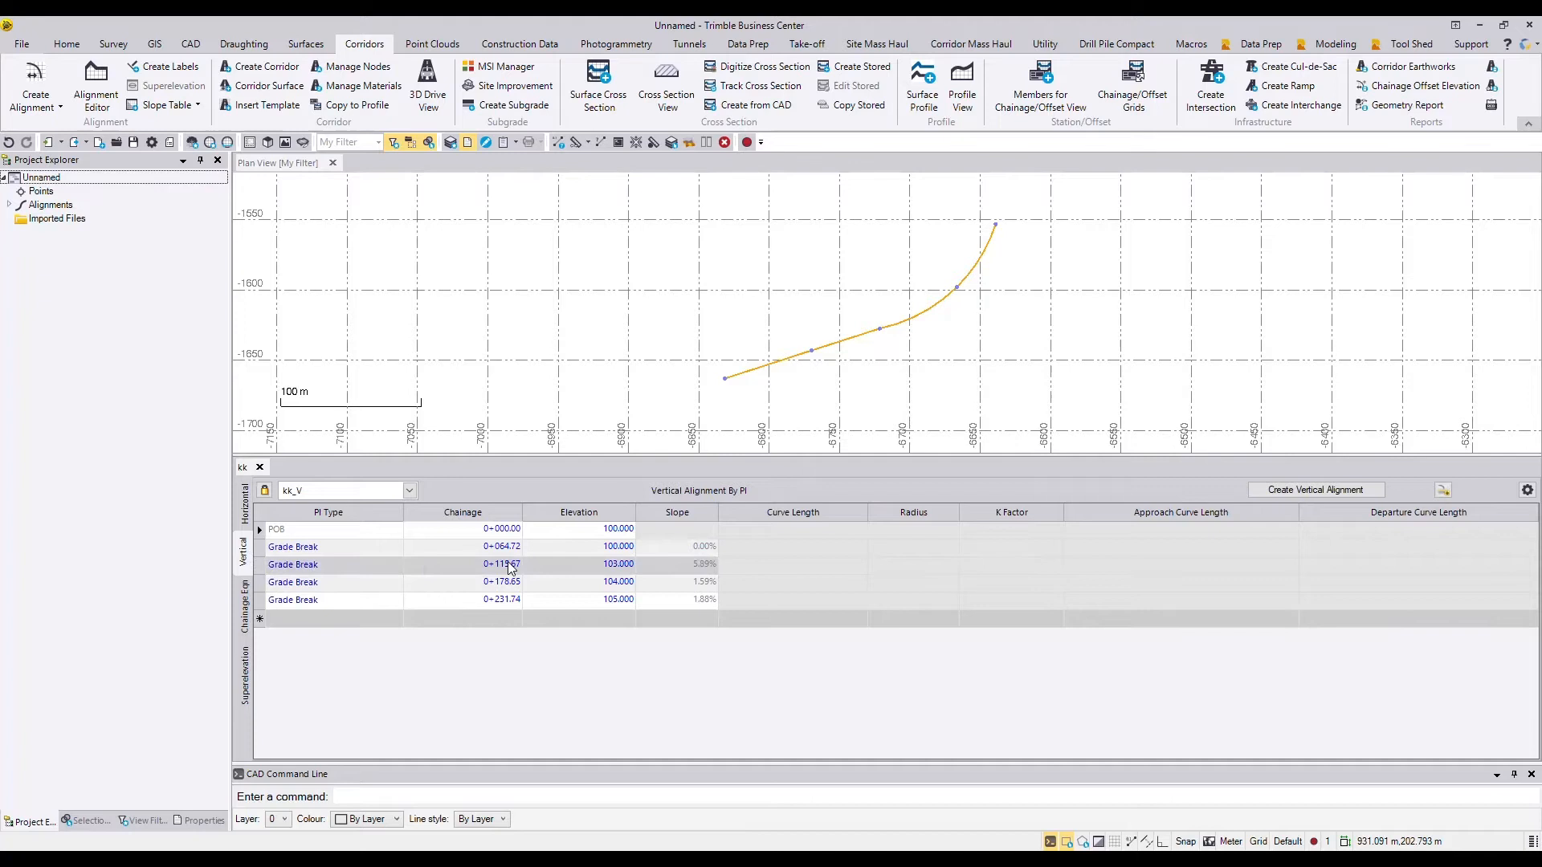
Review the vertical chainages and close the kk Alignment Editor
{"action": "left_click", "coordinate": [502, 600]}
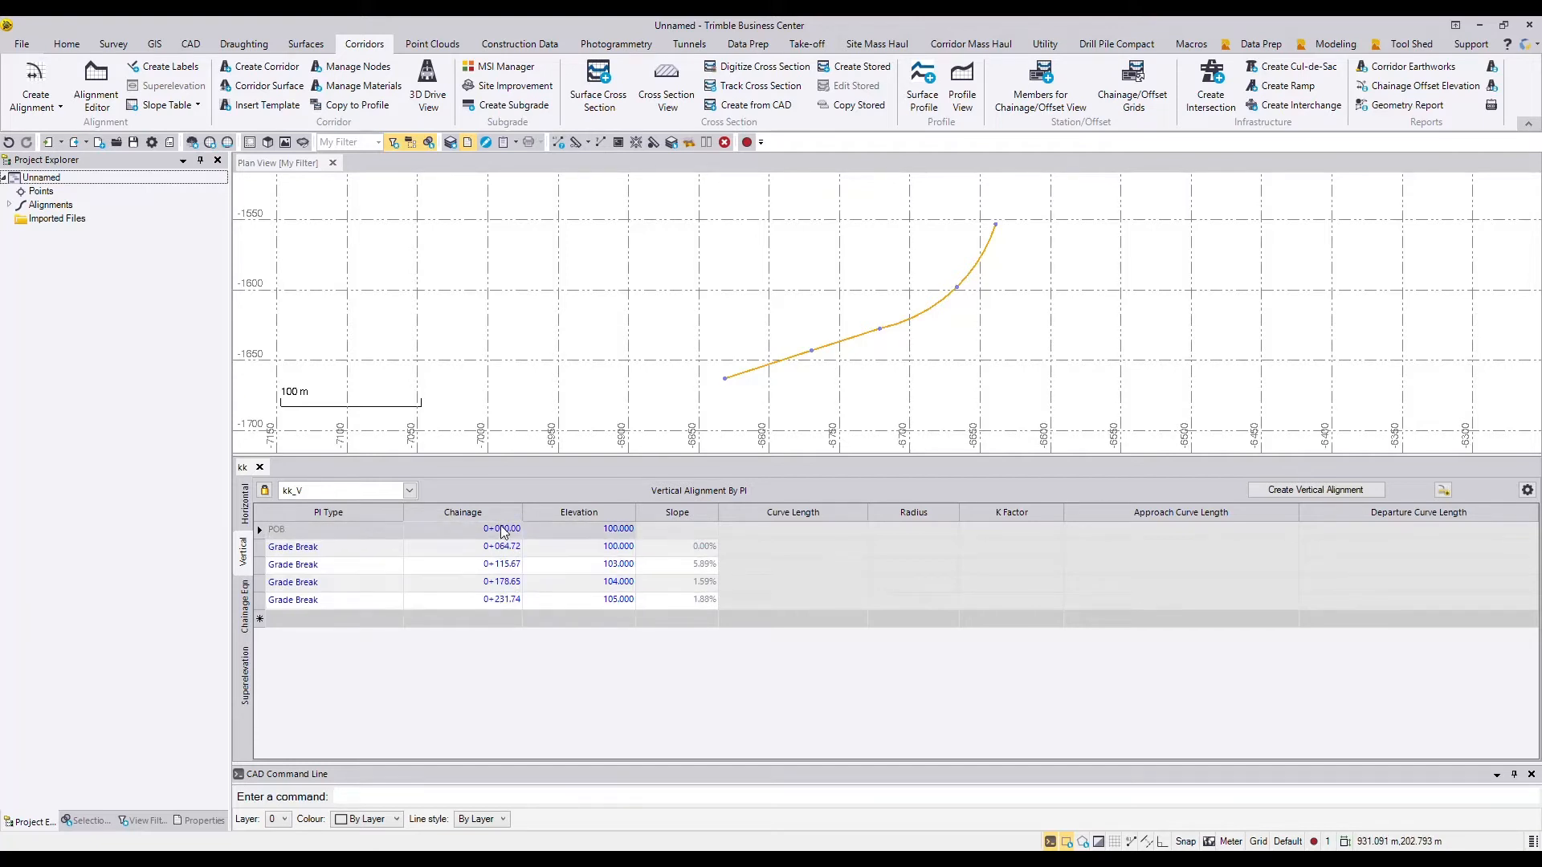
{"action": "left_click", "coordinate": [328, 564]}
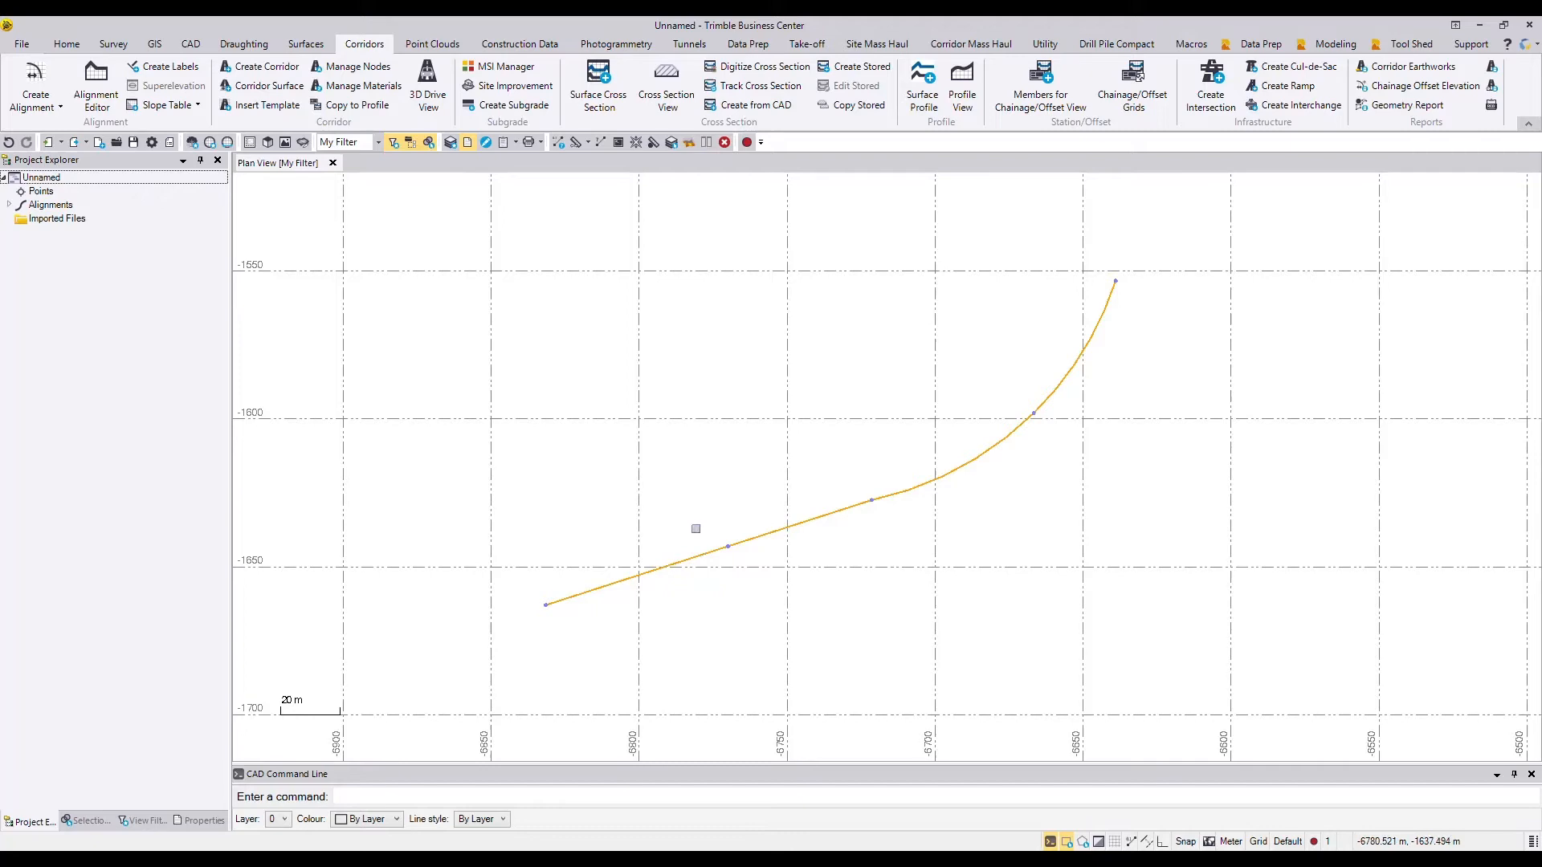
{"action": "mouse_move", "coordinate": [757, 421]}
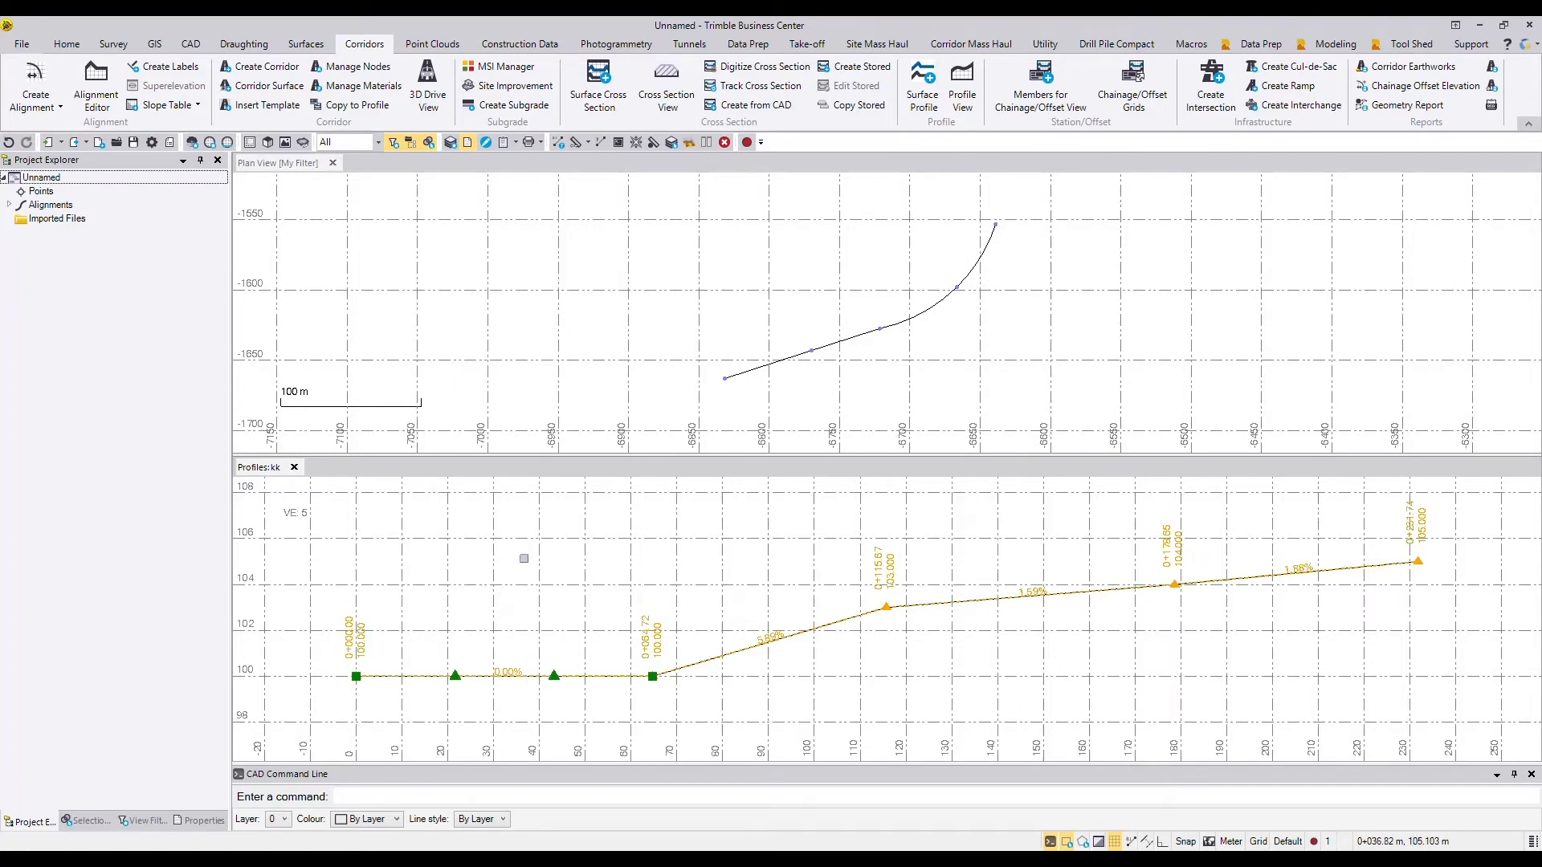
With kk's profile view shown under the plan, switch to the CAD ribbon
{"action": "left_click", "coordinate": [191, 44]}
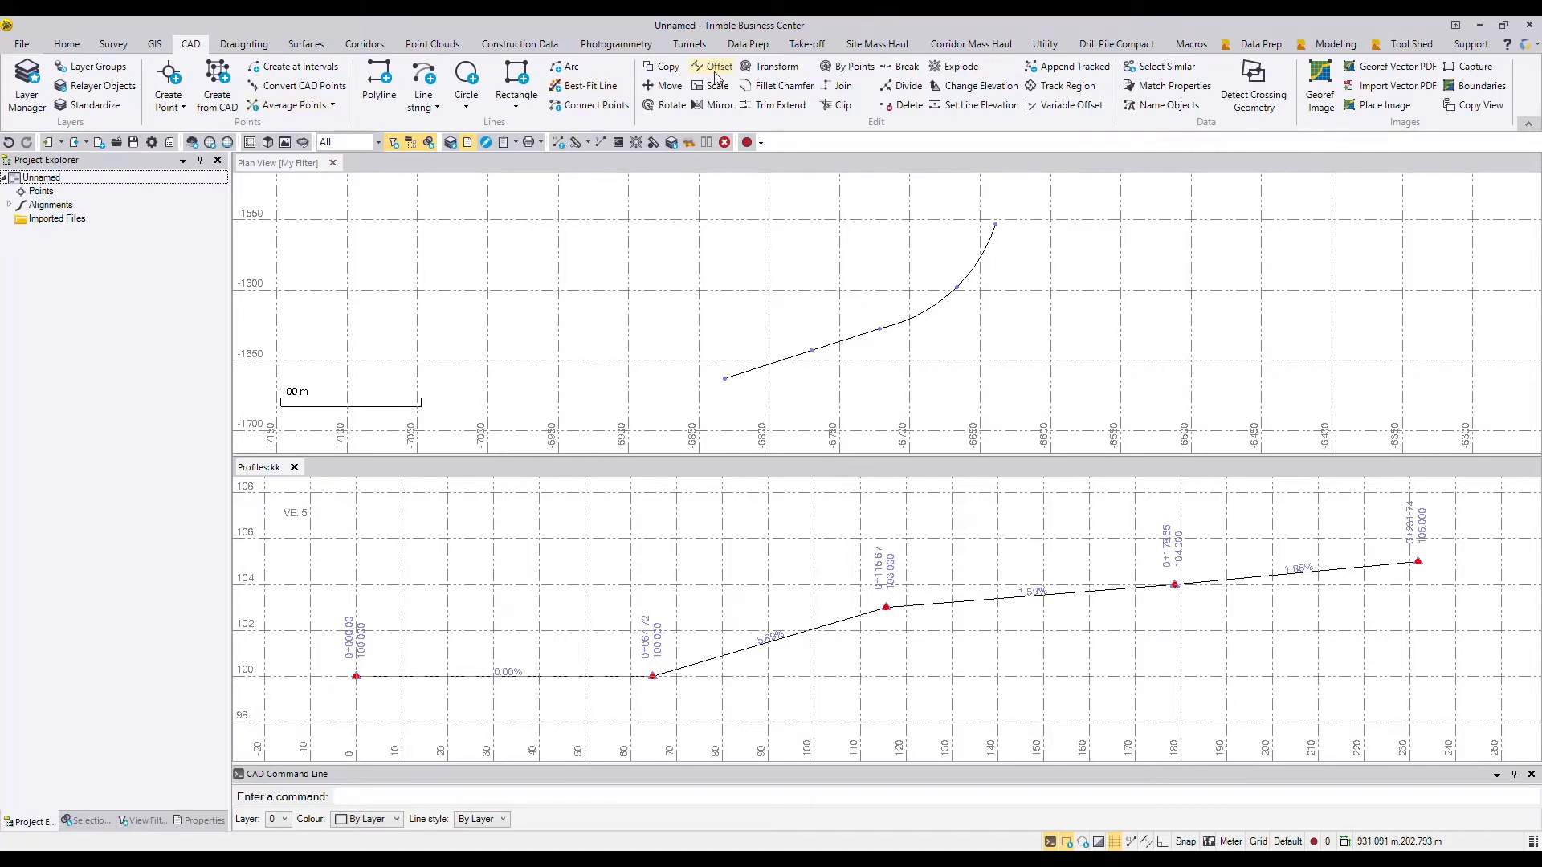
Move the vertical profile from 0+000.00, 100.000 to 1+000.00, 100.000 with delta elevation 0
{"action": "left_click", "coordinate": [671, 86]}
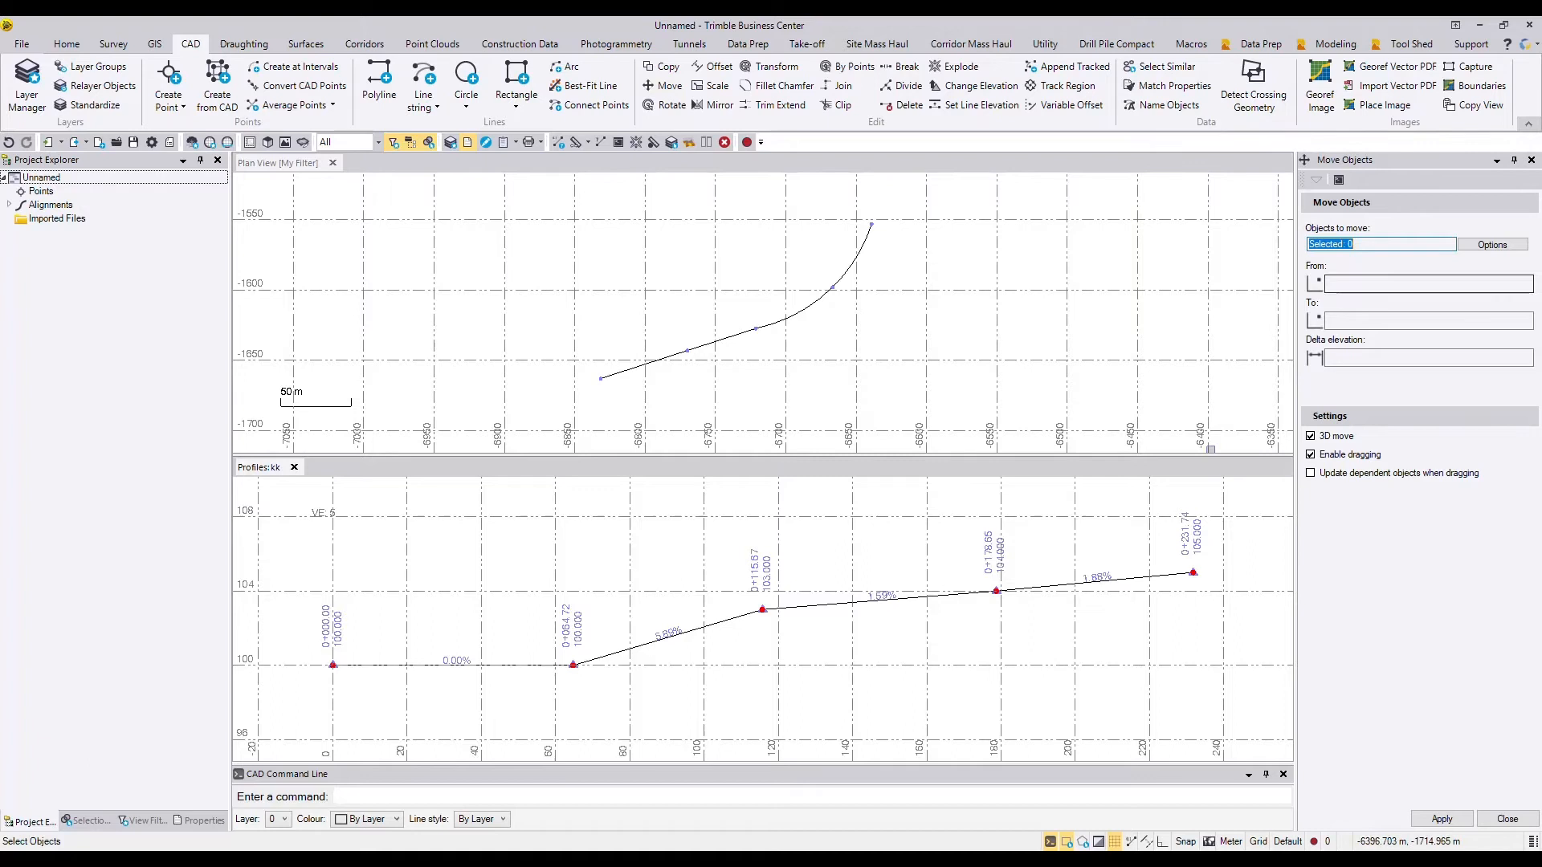
{"action": "mouse_move", "coordinate": [423, 664]}
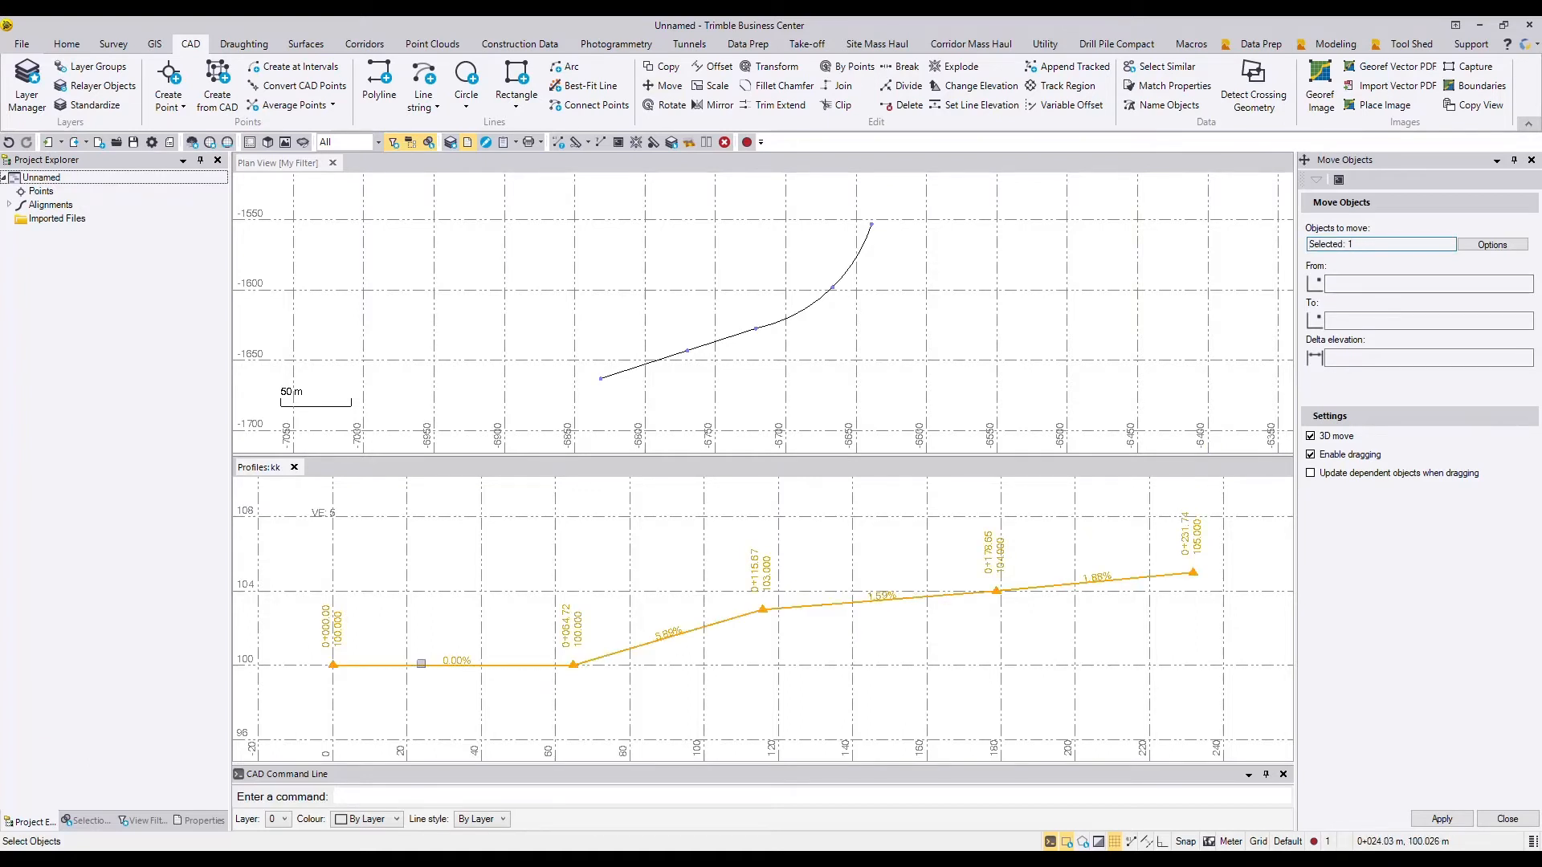
{"action": "left_click", "coordinate": [1426, 284]}
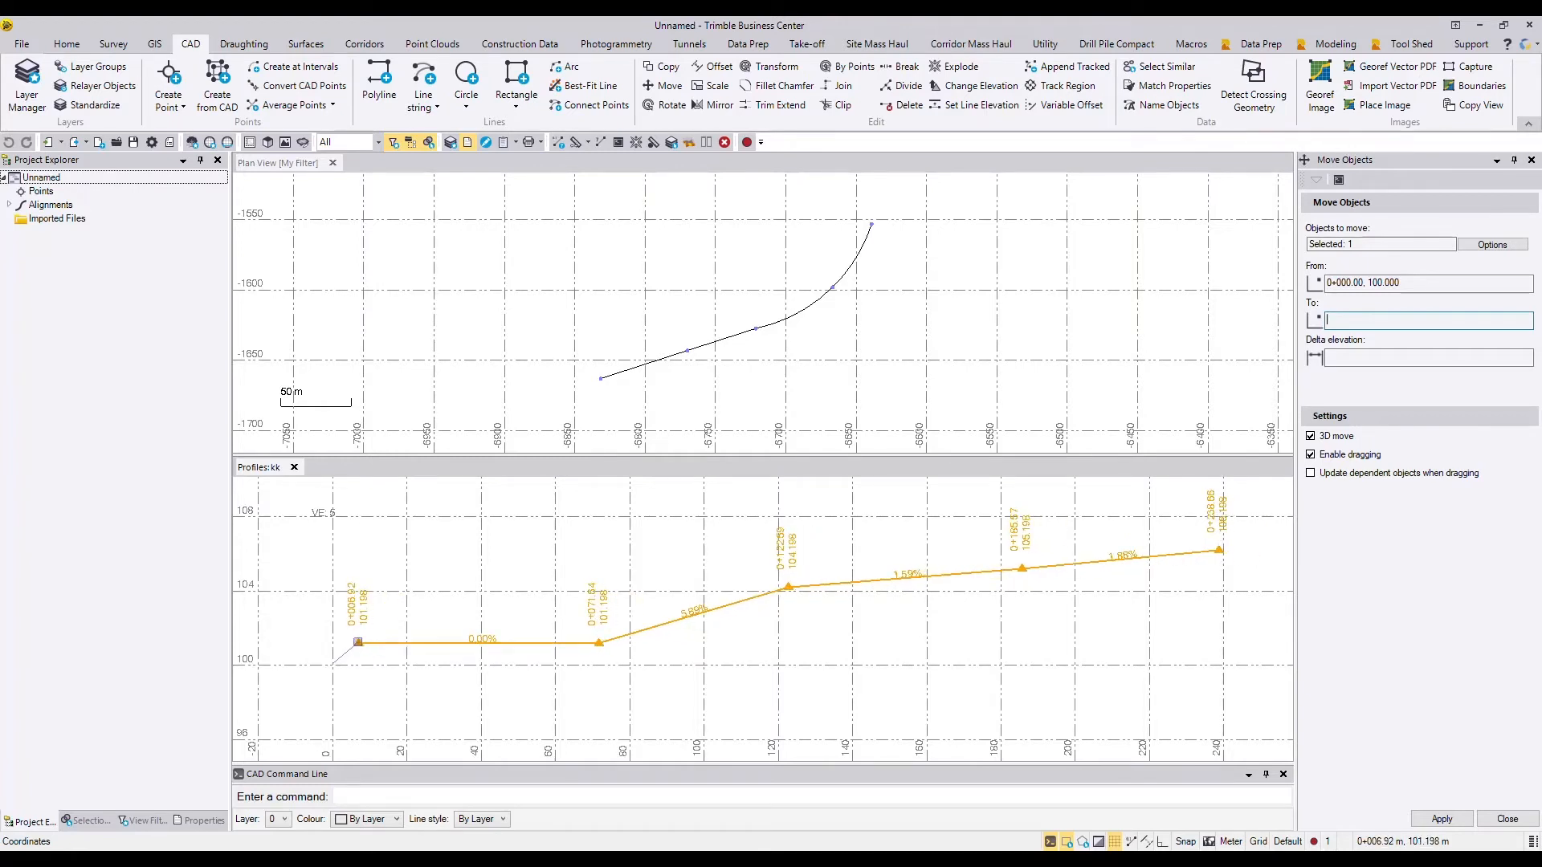
{"action": "type", "text": "1000,"}
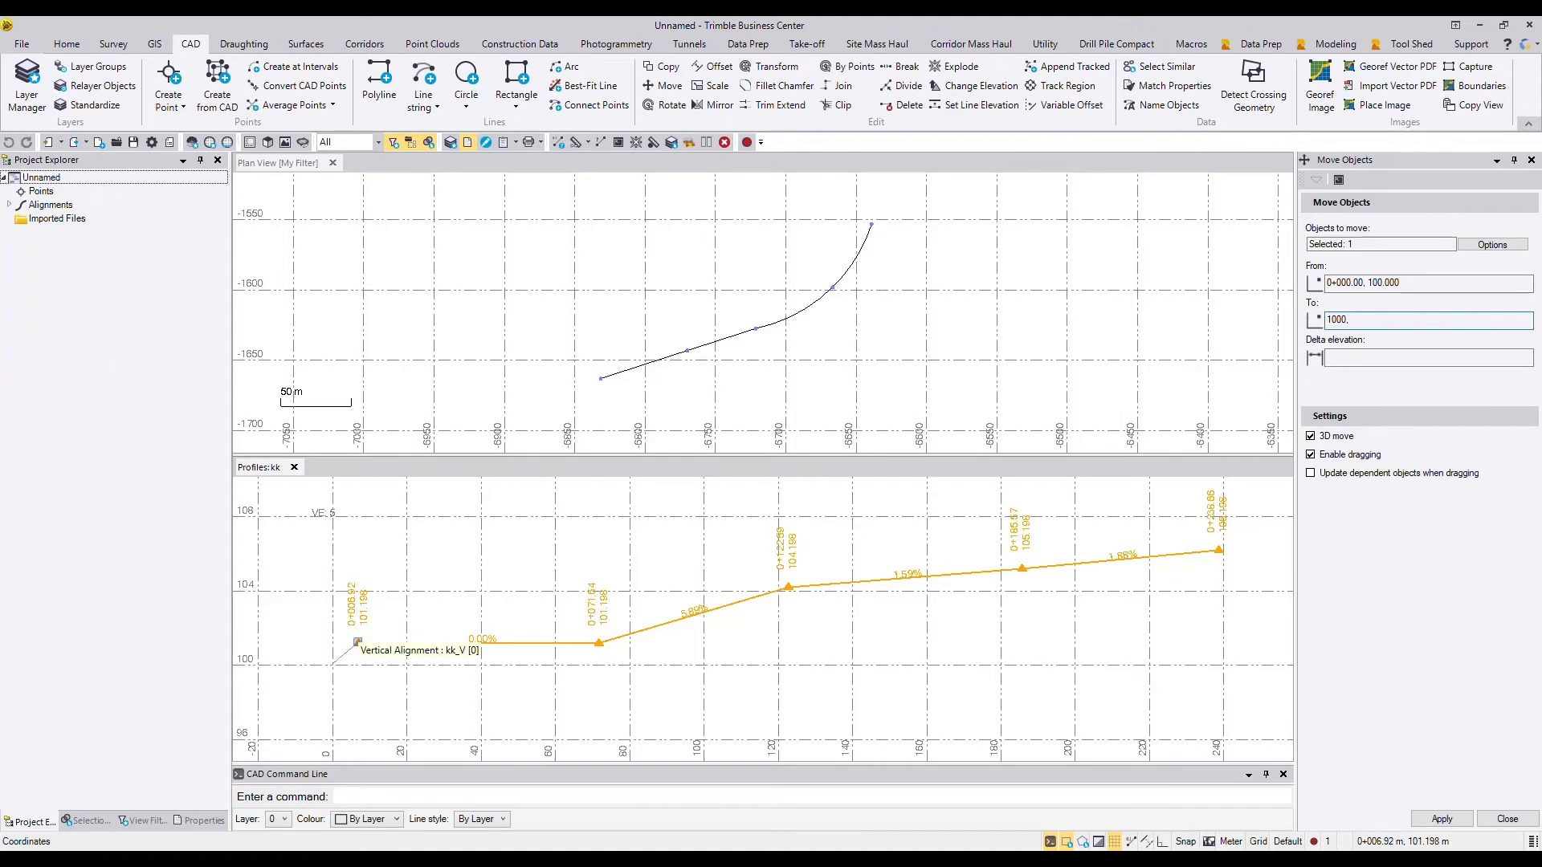
{"action": "type", "text": "1"}
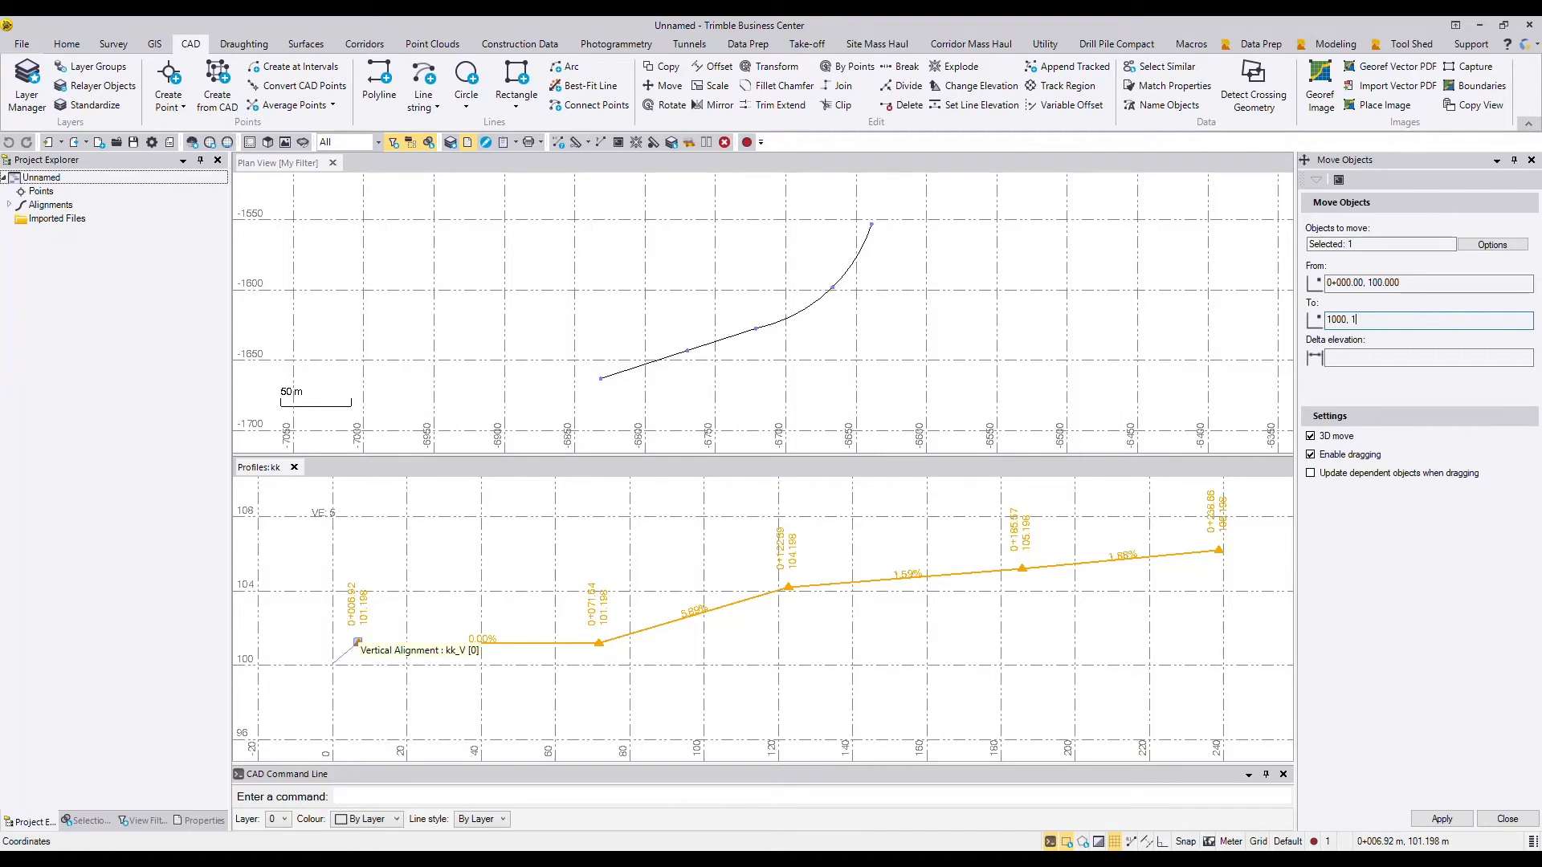
{"action": "type", "text": "000."}
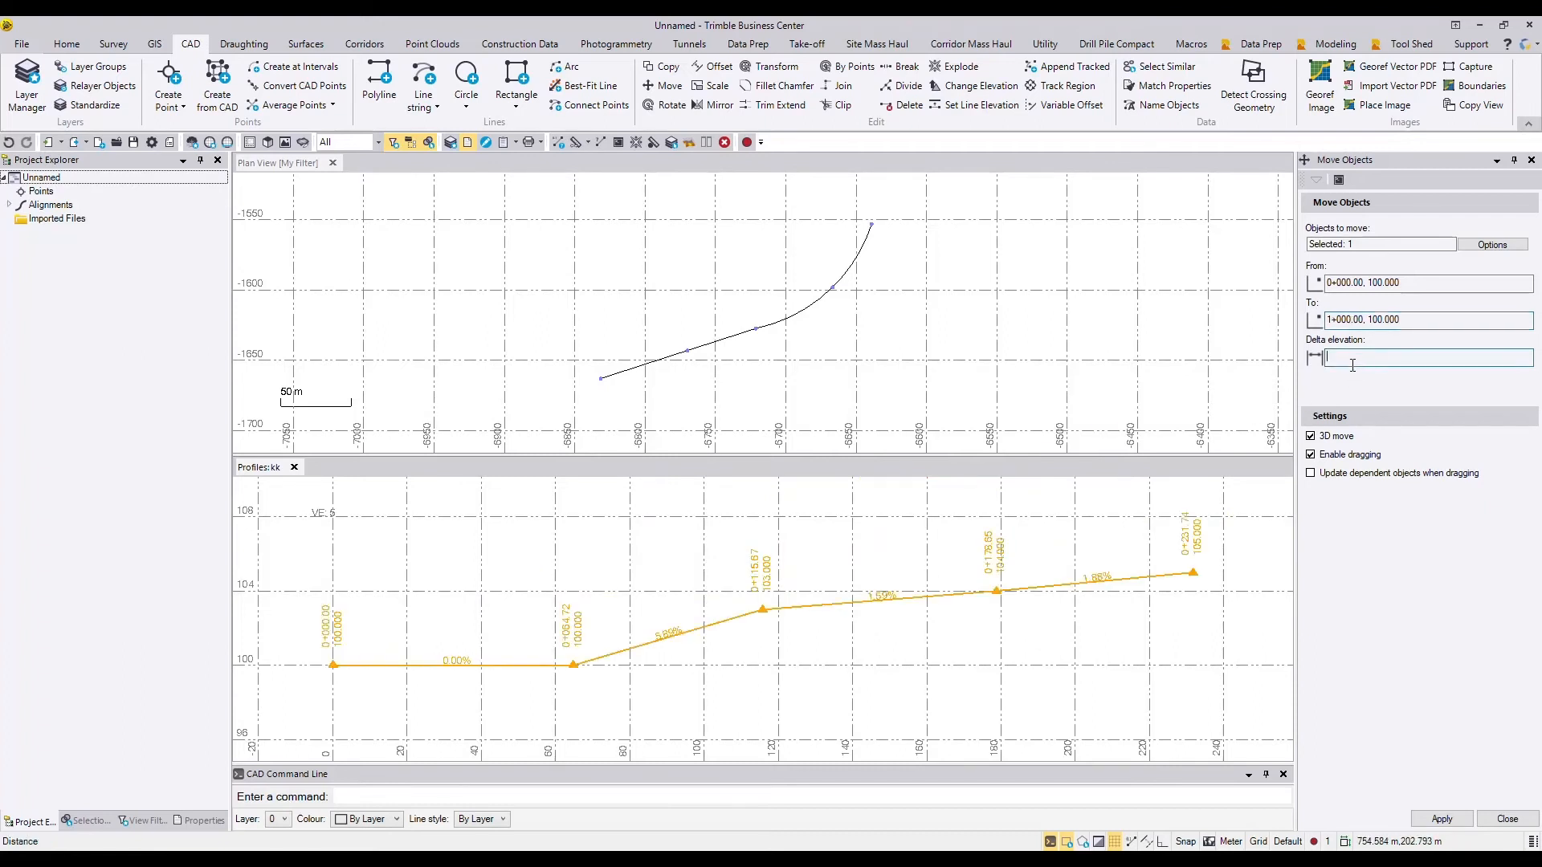
{"action": "type", "text": "0"}
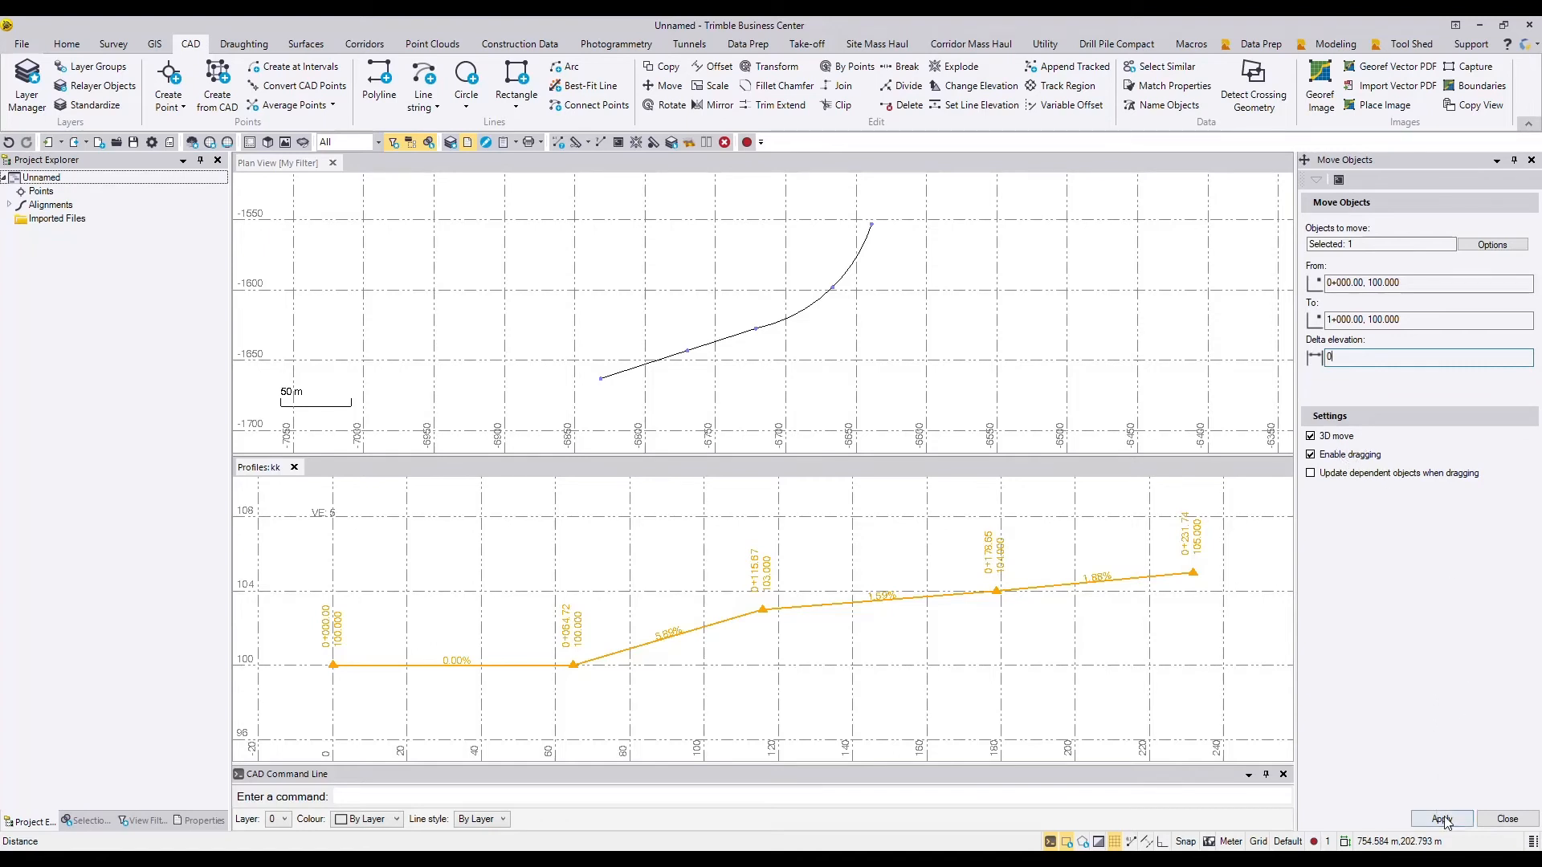
{"action": "left_click", "coordinate": [1441, 818]}
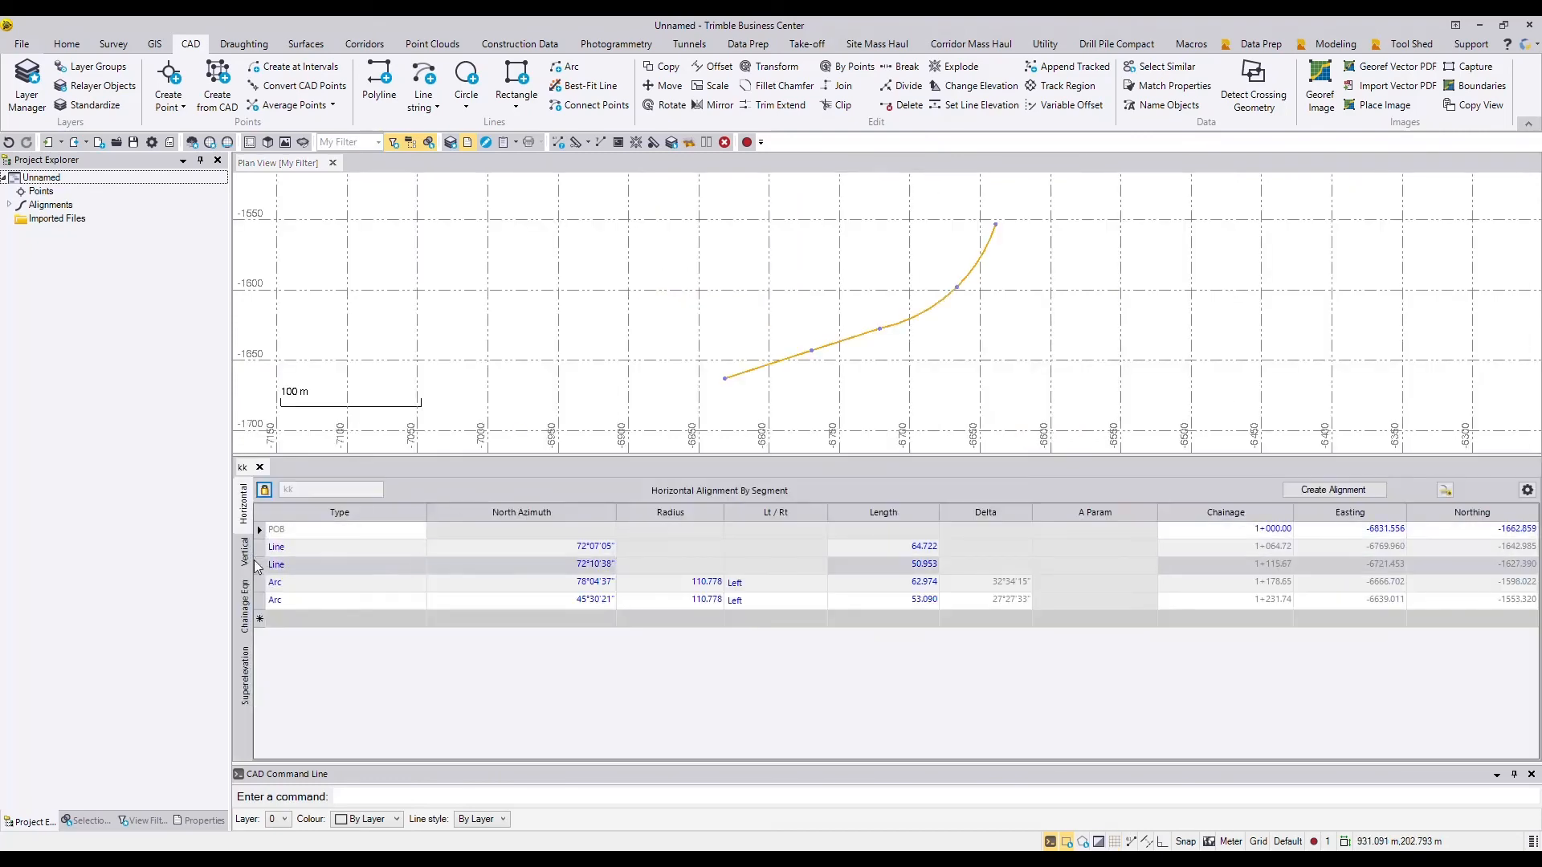
{"action": "left_click", "coordinate": [243, 551]}
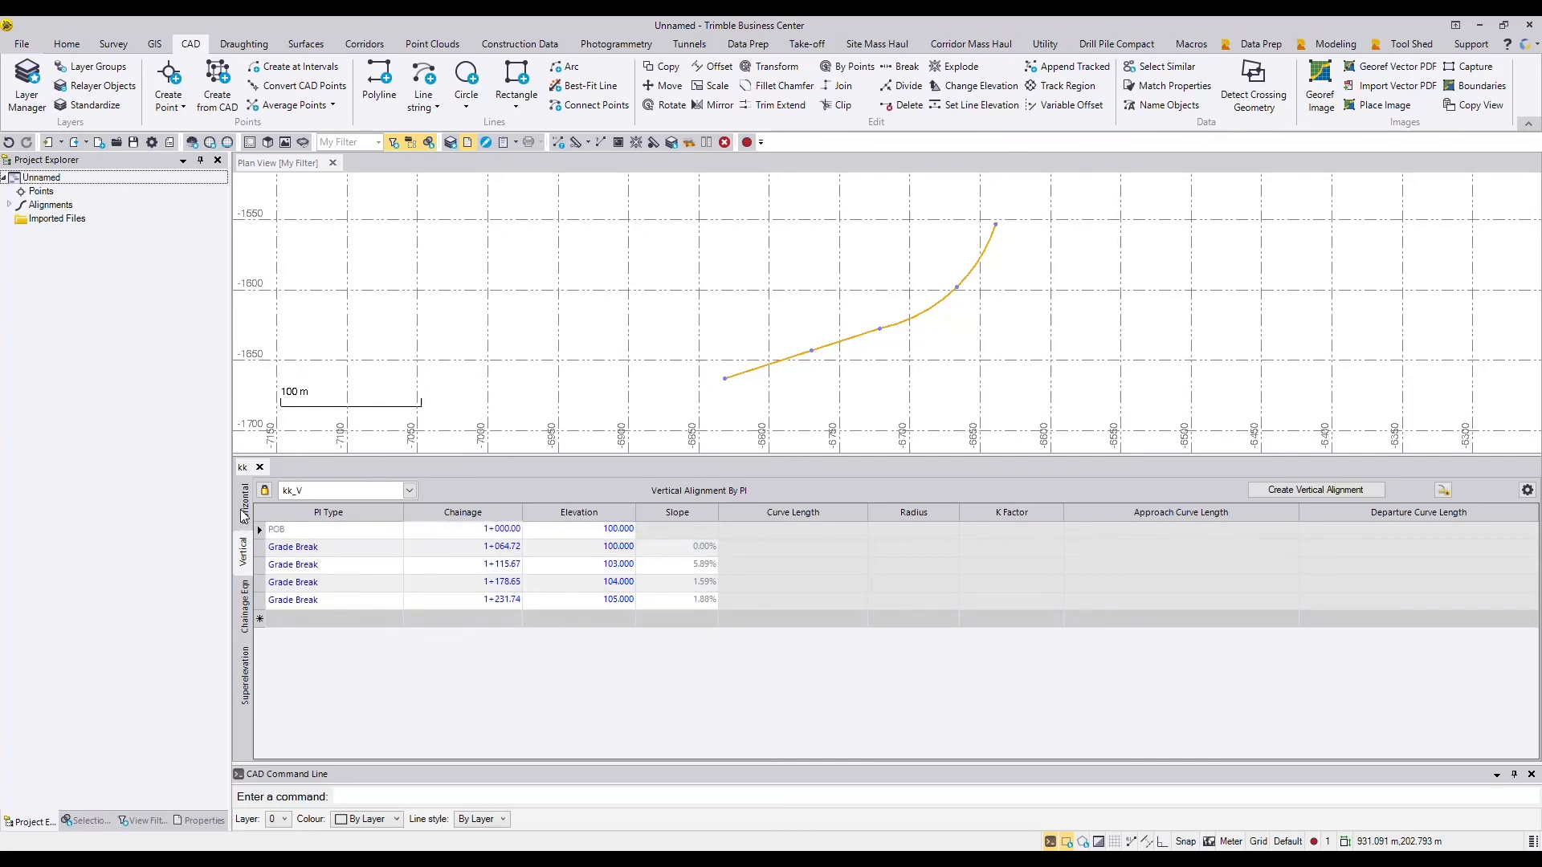
{"action": "left_click", "coordinate": [243, 514]}
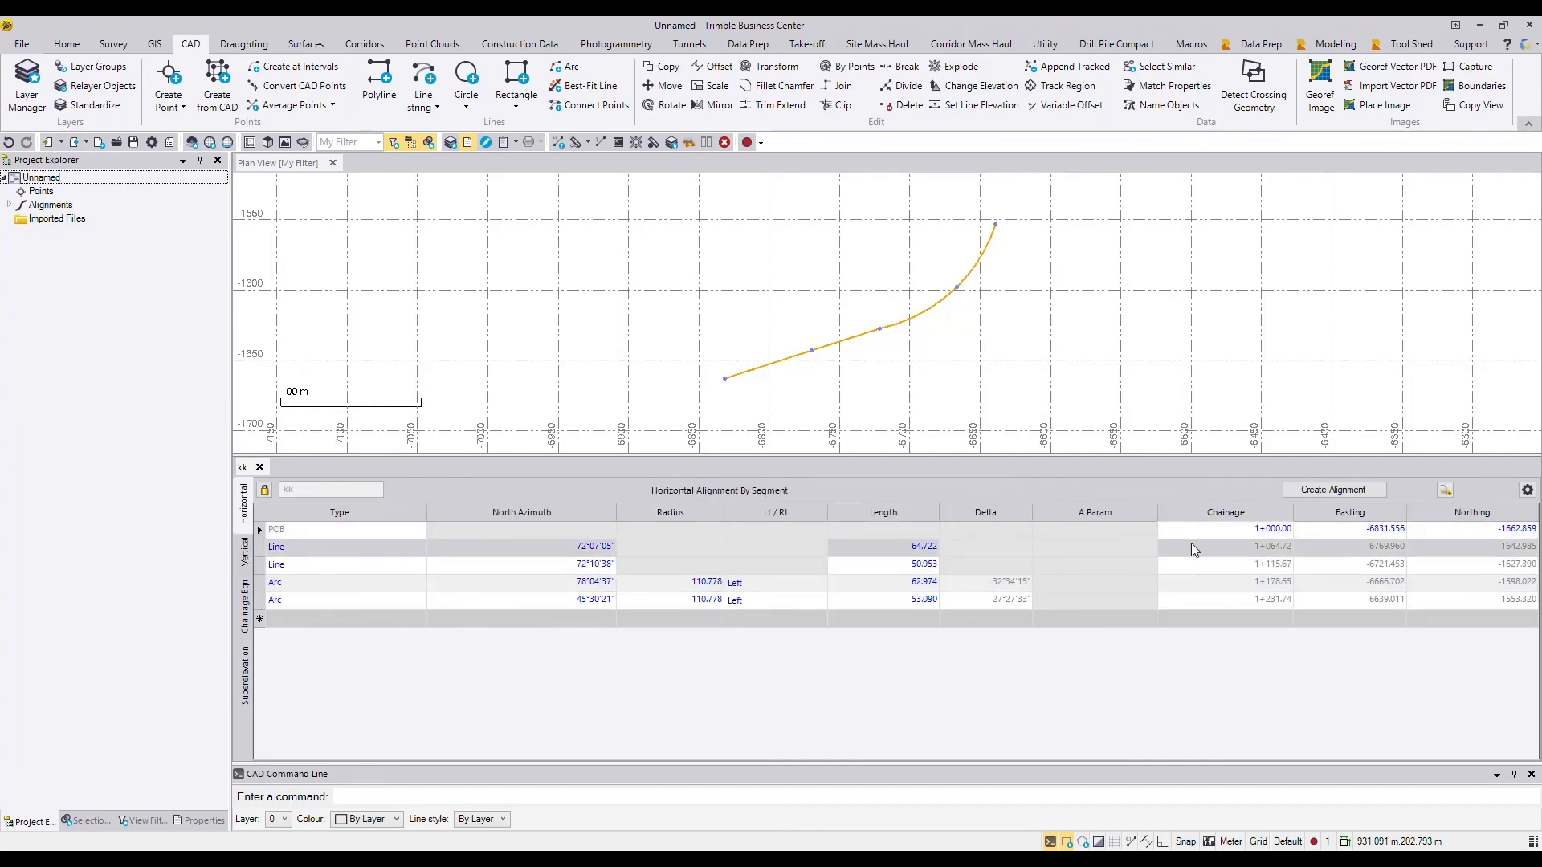